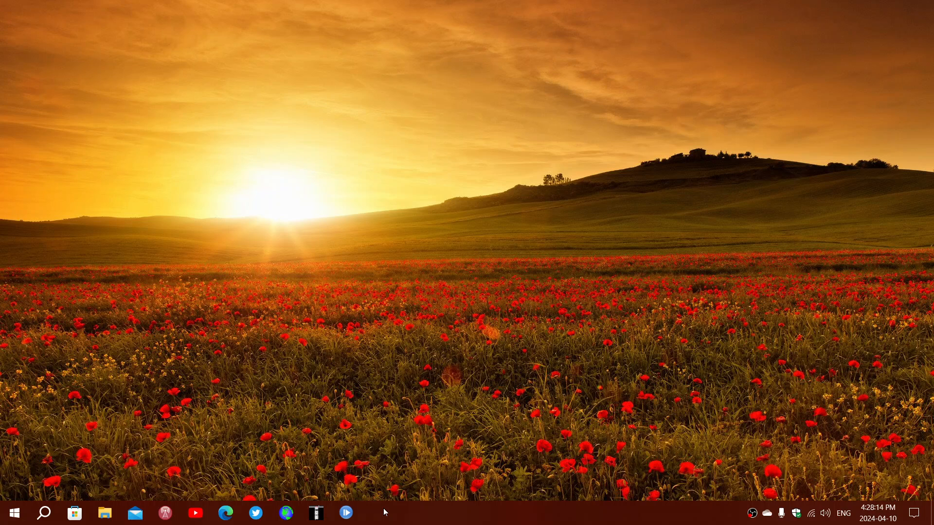
{"action": "mouse_move", "coordinate": [8, 431]}
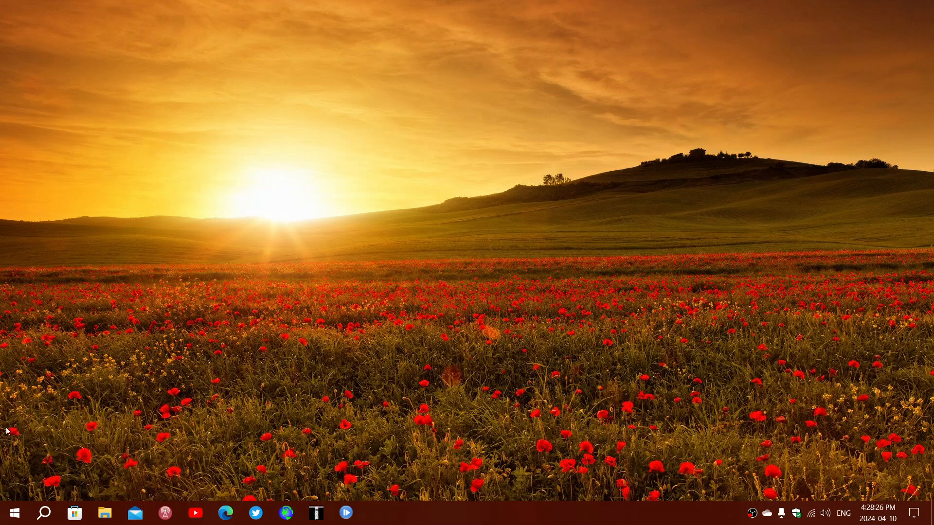
Reach the Windows Update page via Start, Settings and Update & Security
{"action": "left_click", "coordinate": [12, 512]}
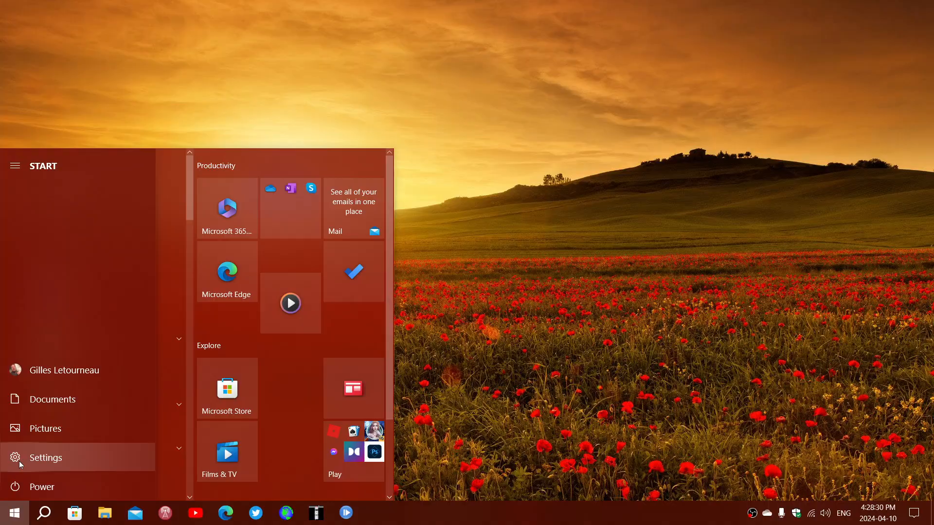
{"action": "left_click", "coordinate": [45, 457]}
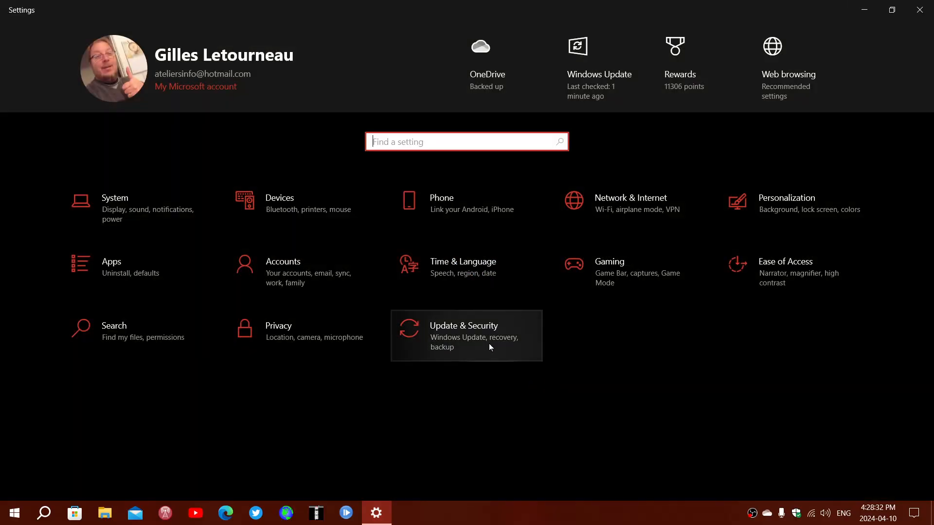
{"action": "left_click", "coordinate": [466, 335]}
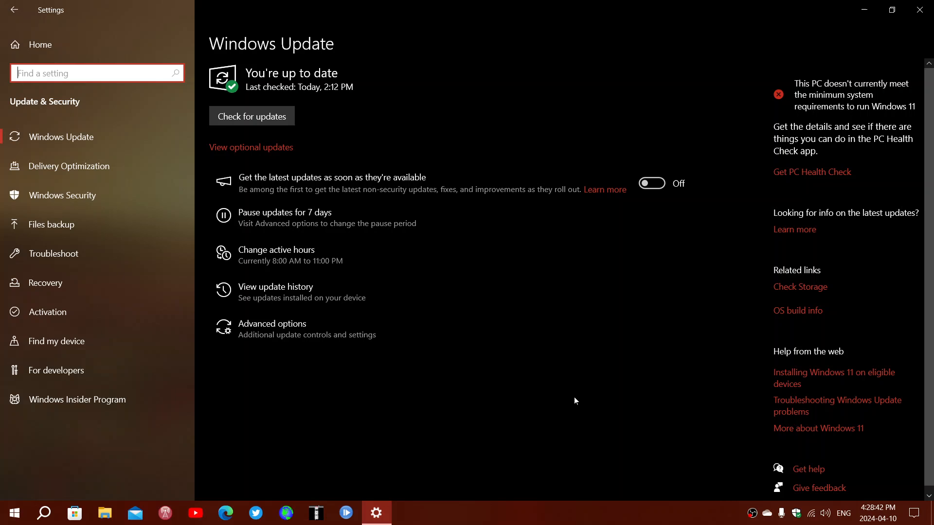
{"action": "mouse_move", "coordinate": [467, 314]}
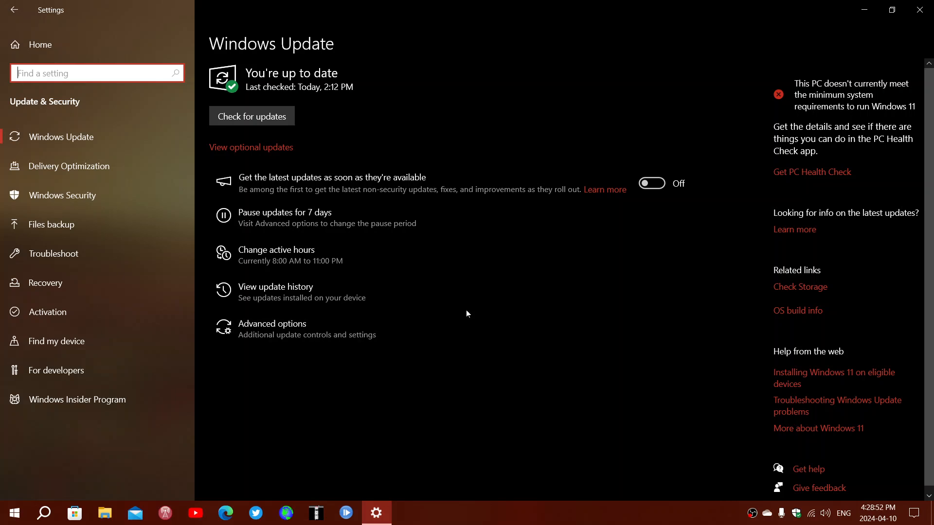
{"action": "mouse_move", "coordinate": [356, 423]}
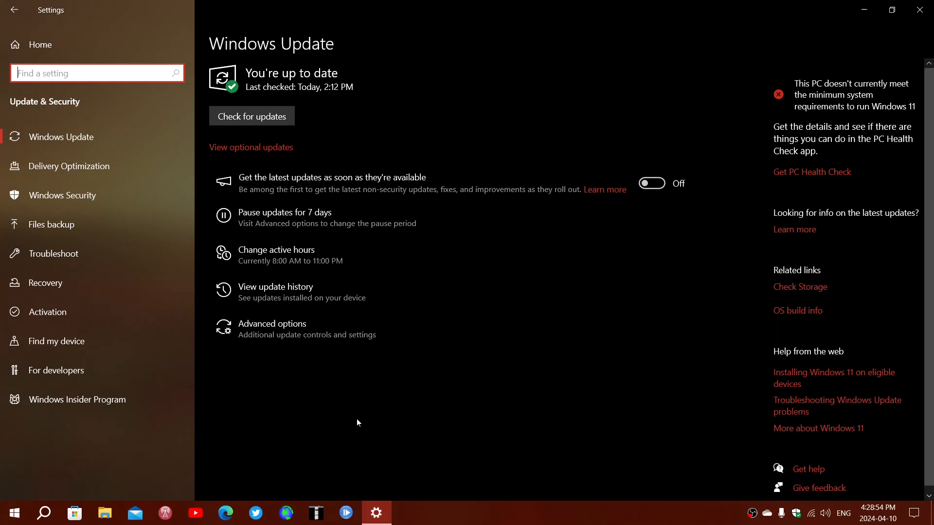
{"action": "mouse_move", "coordinate": [362, 369]}
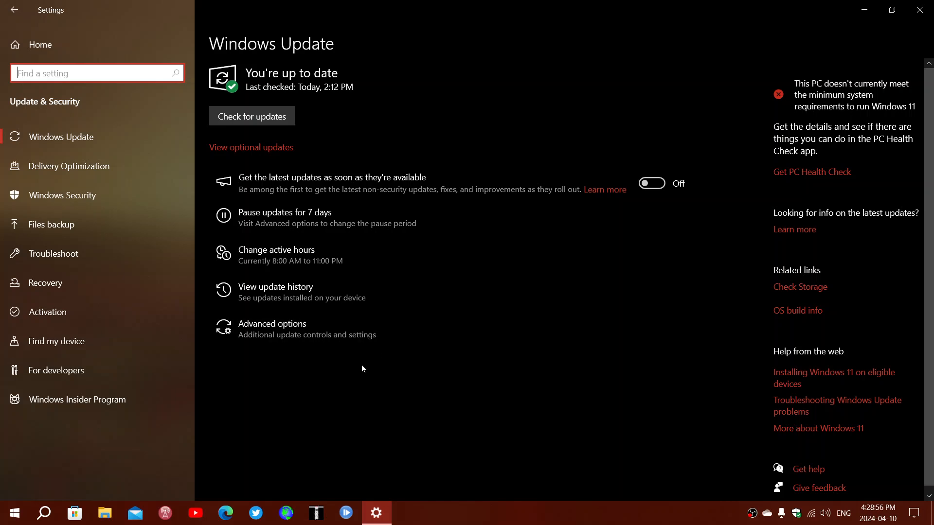
{"action": "mouse_move", "coordinate": [349, 404]}
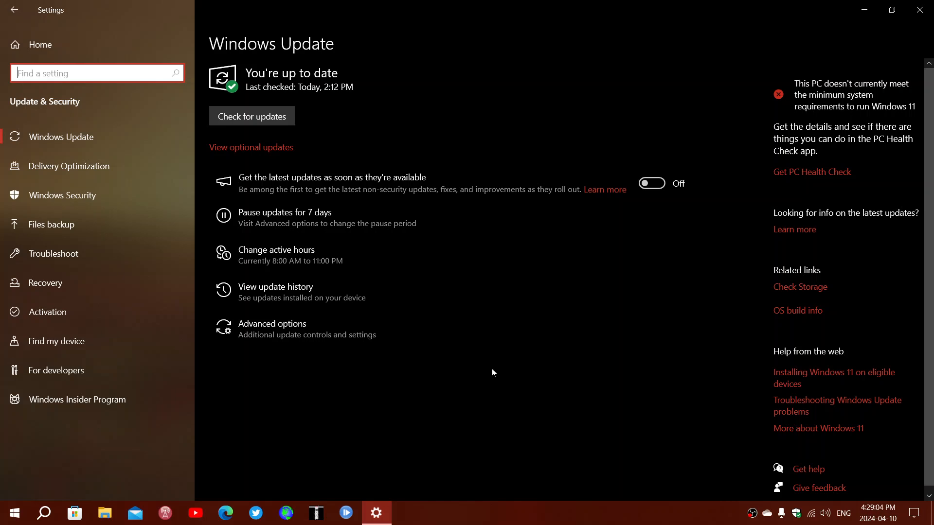
{"action": "mouse_move", "coordinate": [389, 291]}
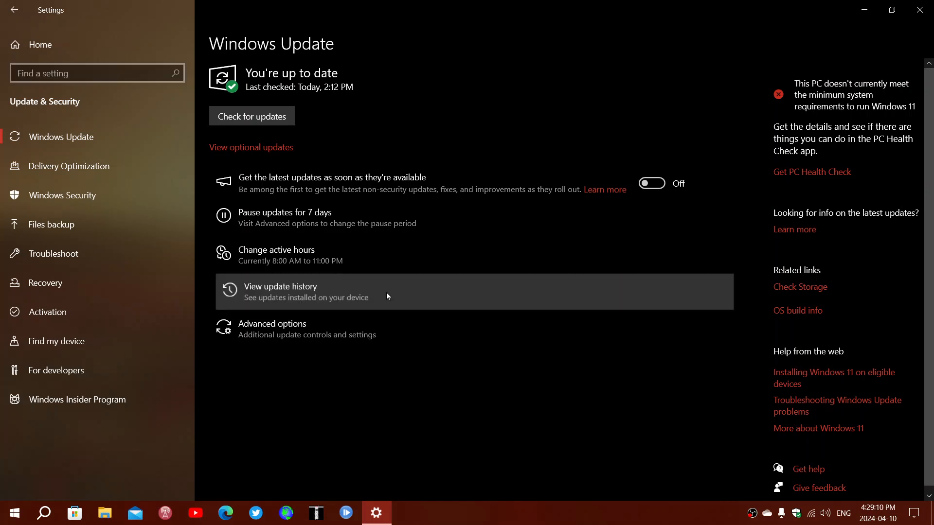
Show the update history scrolled to the 2024-01 Security Update KB5034441 installed 2024-01-09
{"action": "left_click", "coordinate": [281, 292]}
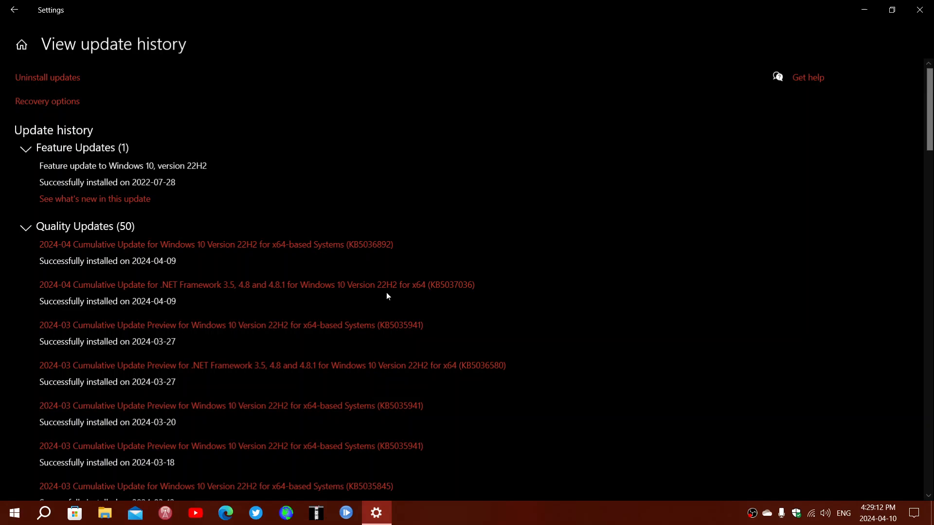
{"action": "mouse_move", "coordinate": [911, 183]}
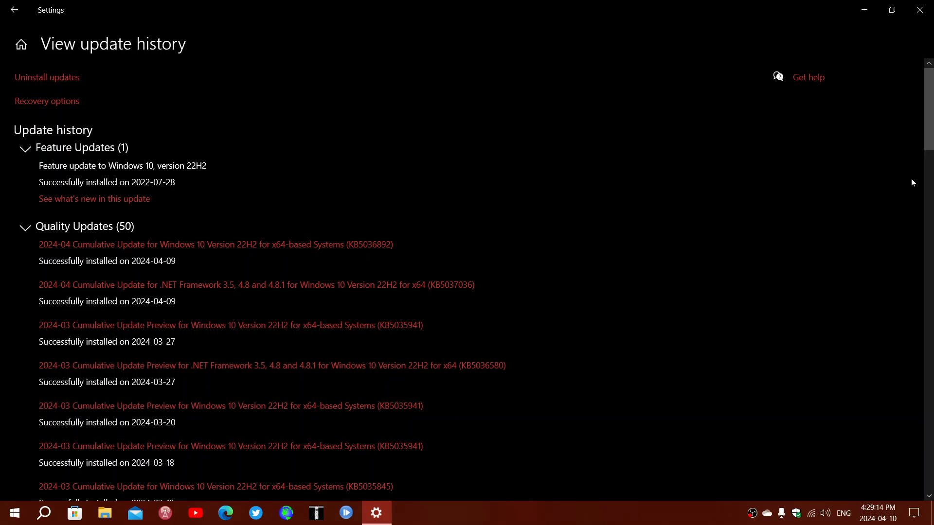
{"action": "scroll", "scroll_direction": "down", "scroll_amount": 3}
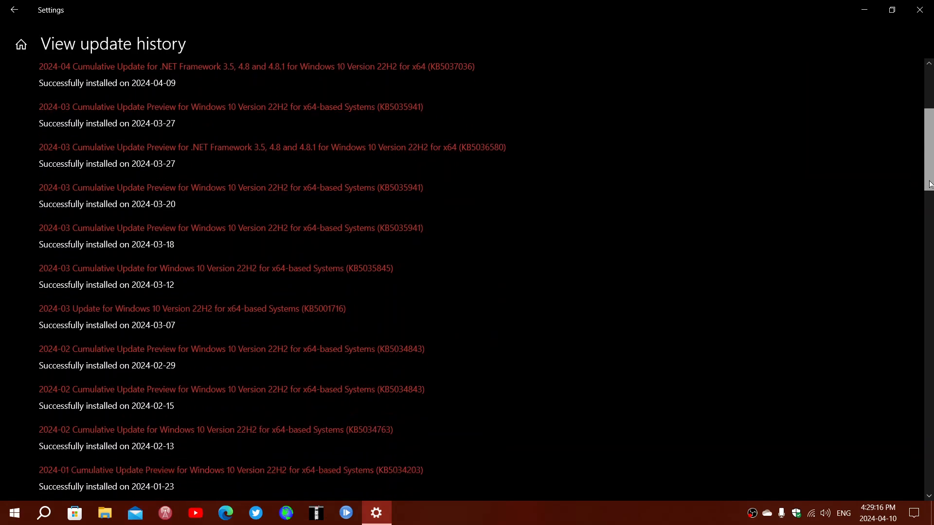
{"action": "scroll", "scroll_direction": "down", "scroll_amount": 3}
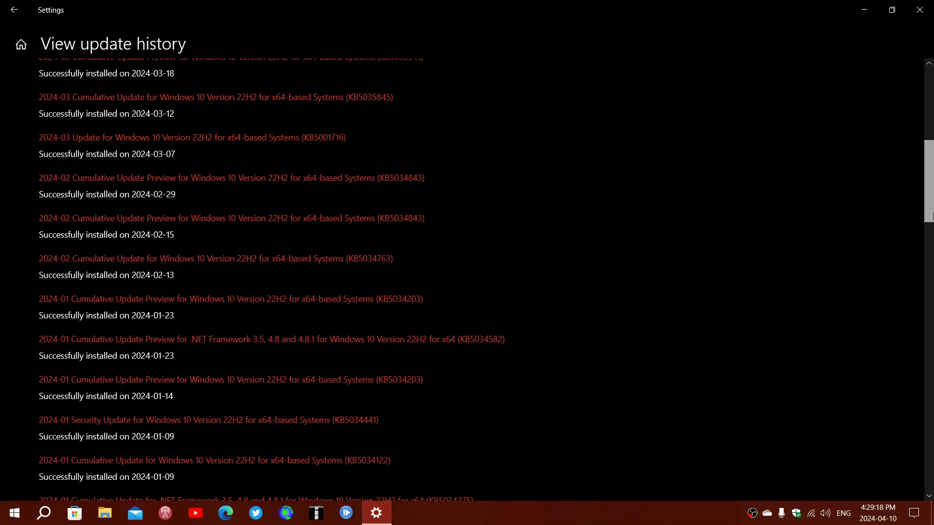
{"action": "scroll", "scroll_direction": "down", "scroll_amount": 3}
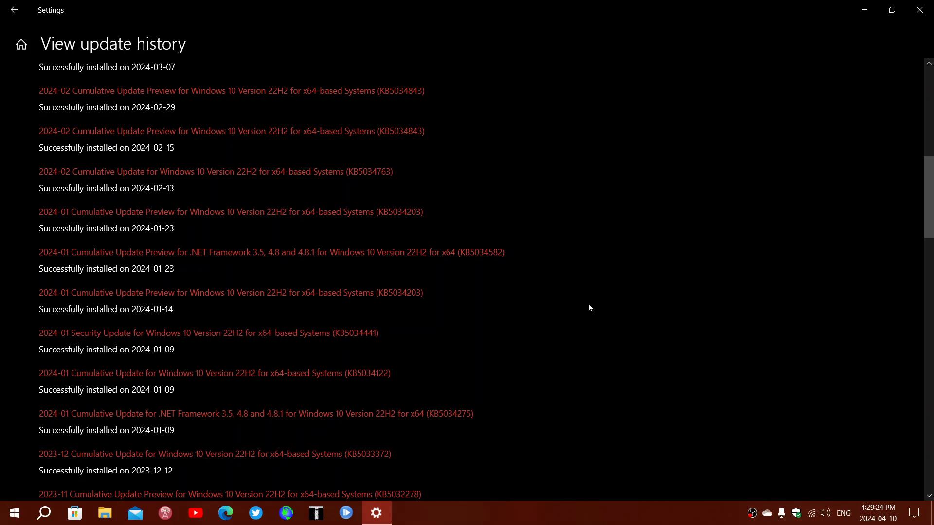
{"action": "mouse_move", "coordinate": [801, 62]}
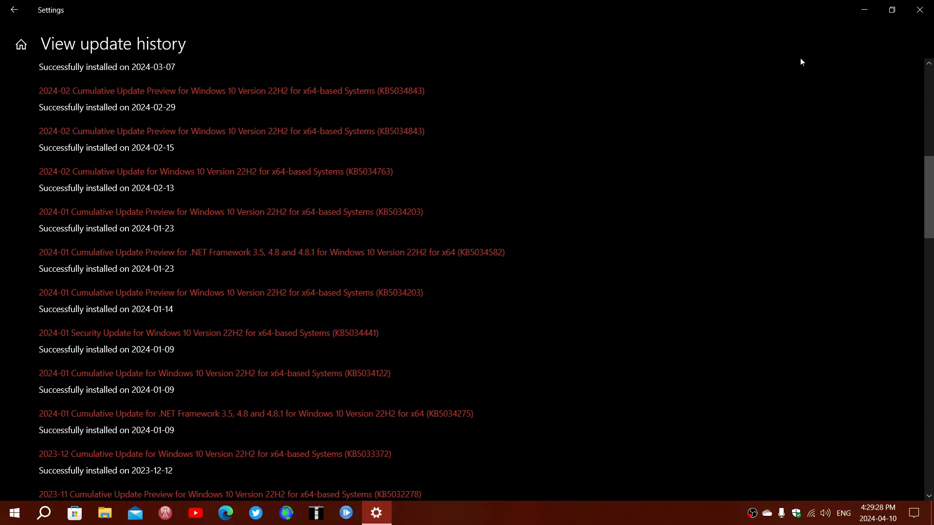
{"action": "mouse_move", "coordinate": [876, 56]}
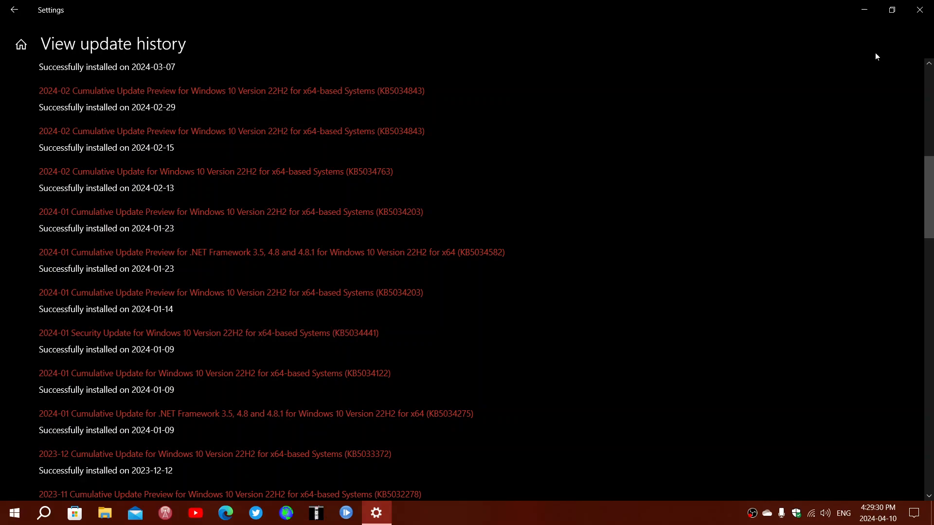
{"action": "left_click", "coordinate": [919, 9]}
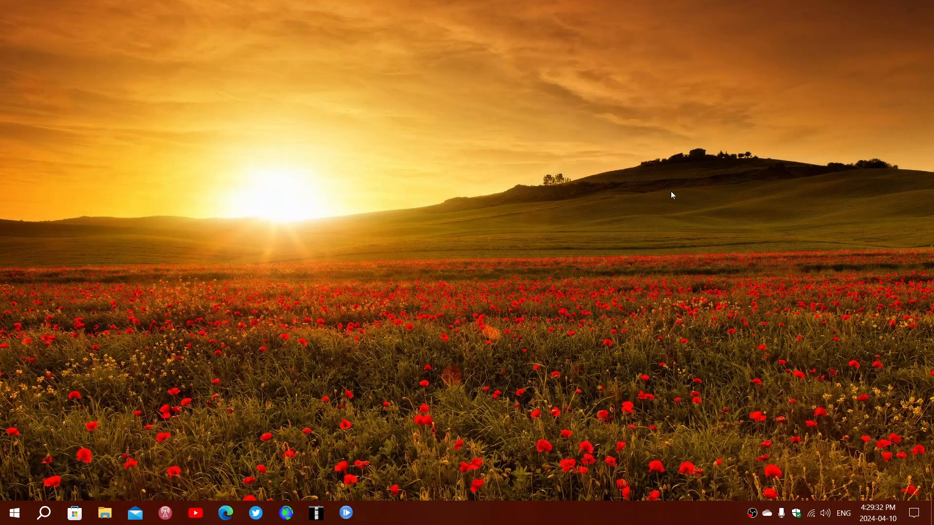
{"action": "mouse_move", "coordinate": [544, 457]}
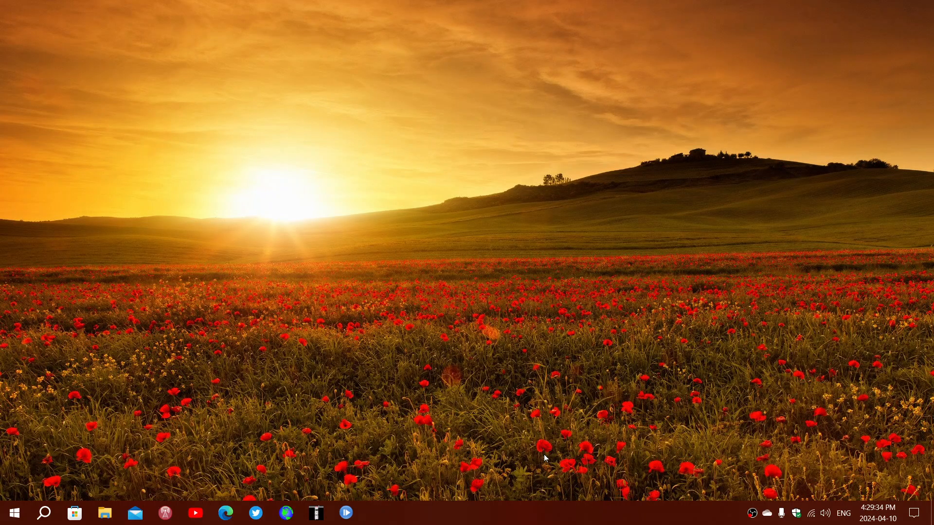
{"action": "mouse_move", "coordinate": [475, 392]}
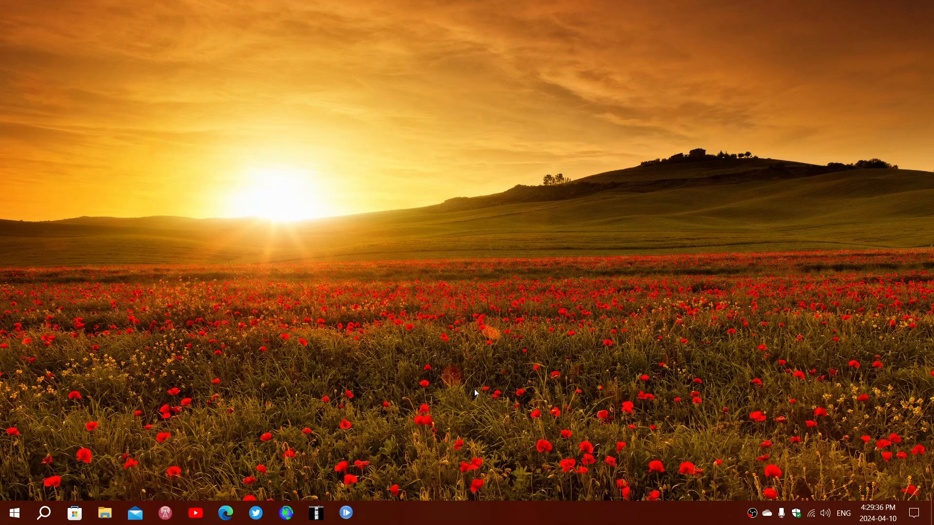
{"action": "mouse_move", "coordinate": [543, 320]}
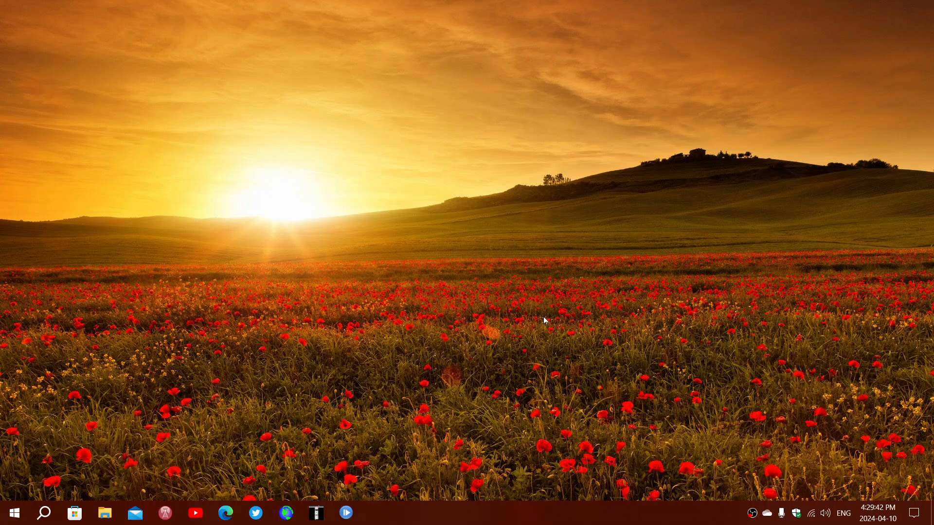
{"action": "mouse_move", "coordinate": [319, 497]}
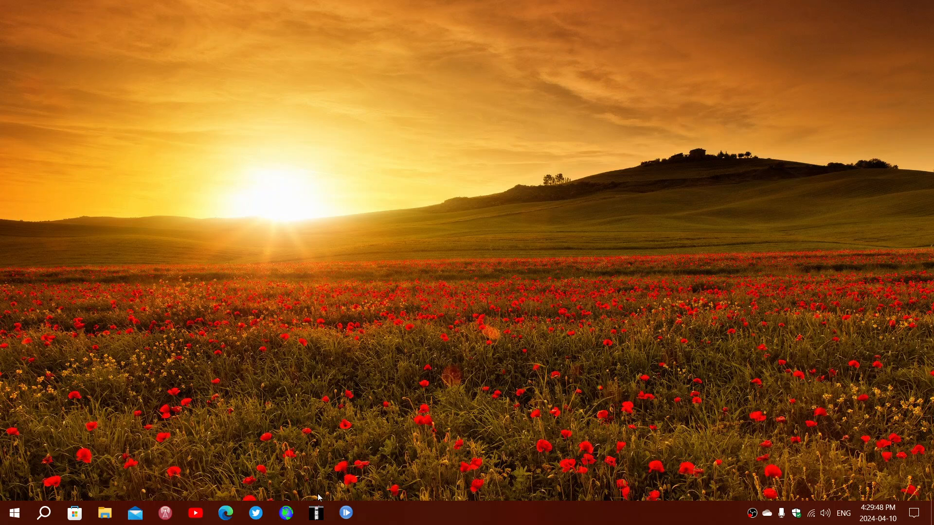
{"action": "mouse_move", "coordinate": [421, 423]}
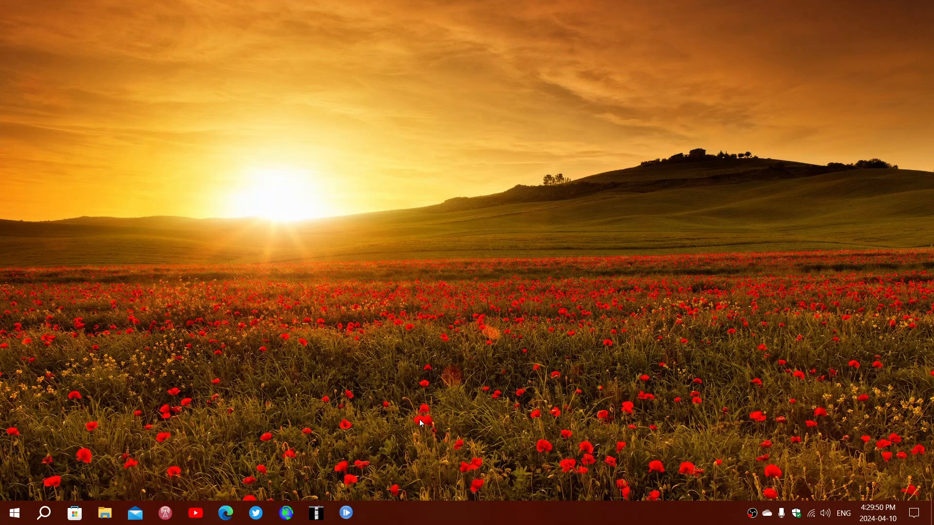
{"action": "mouse_move", "coordinate": [362, 419]}
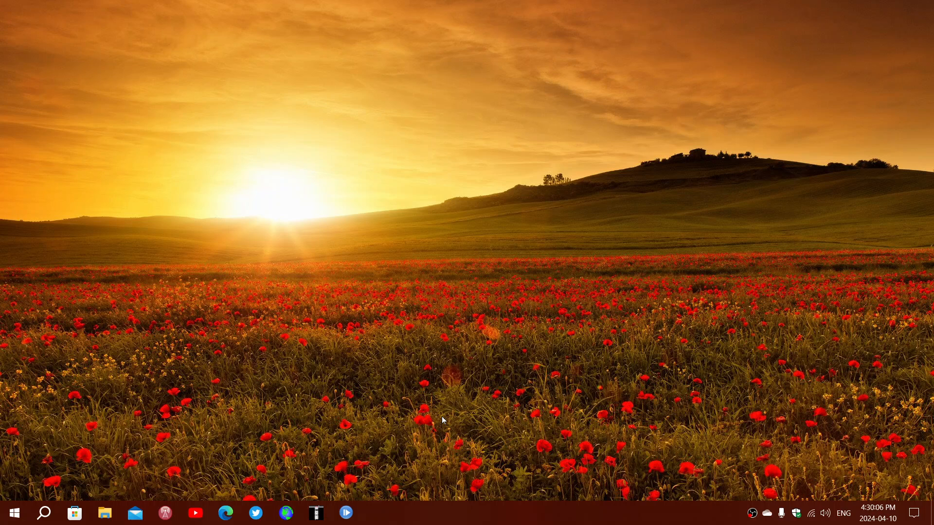
{"action": "mouse_move", "coordinate": [476, 471]}
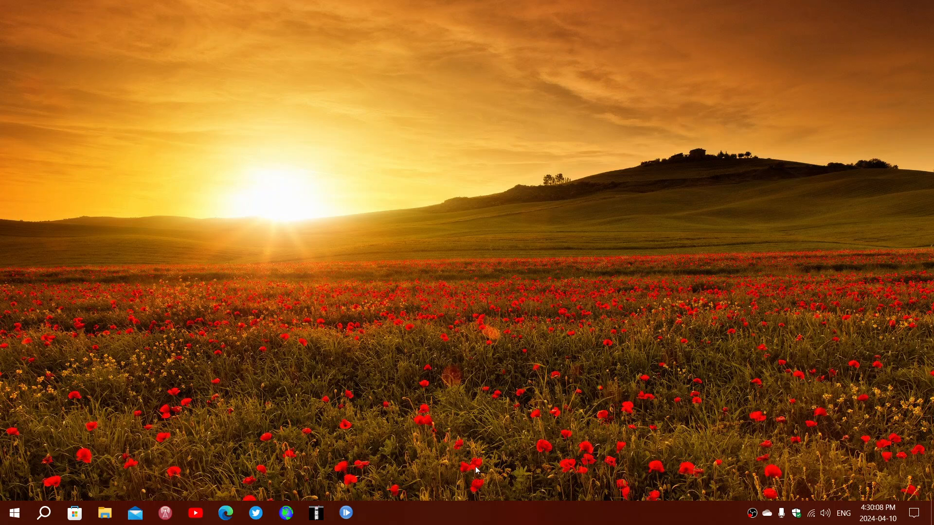
{"action": "mouse_move", "coordinate": [636, 493]}
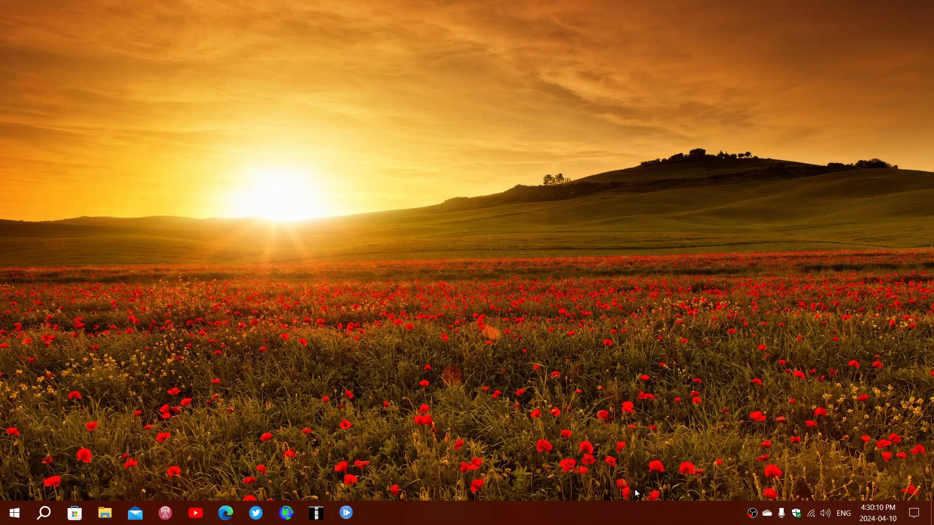
{"action": "mouse_move", "coordinate": [492, 519]}
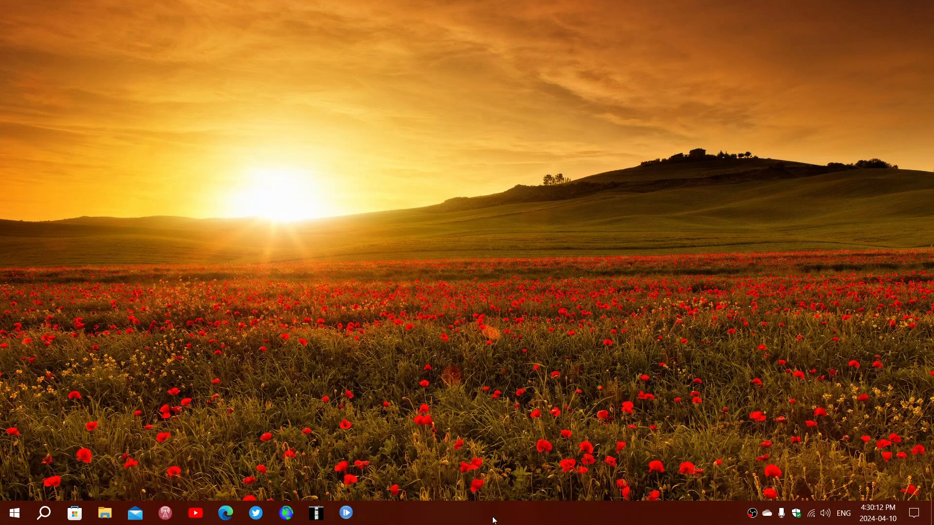
{"action": "mouse_move", "coordinate": [539, 363]}
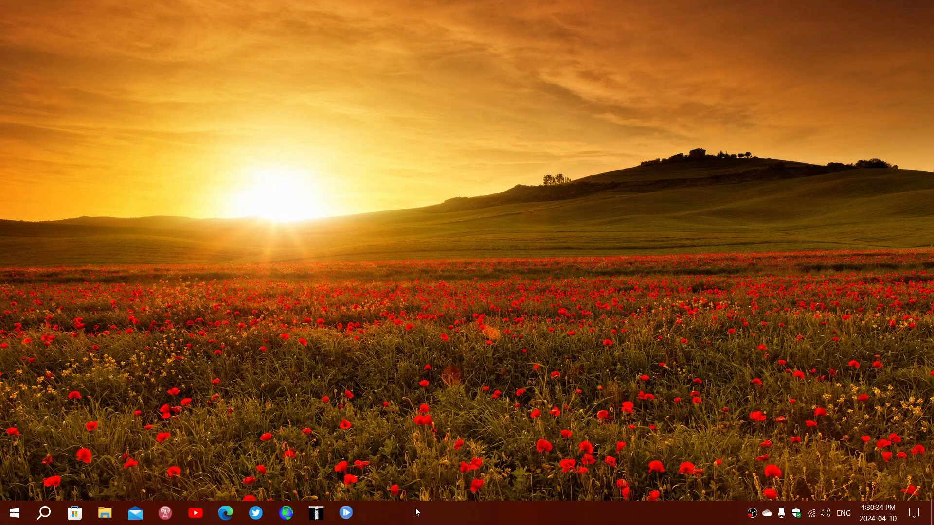
{"action": "mouse_move", "coordinate": [403, 515]}
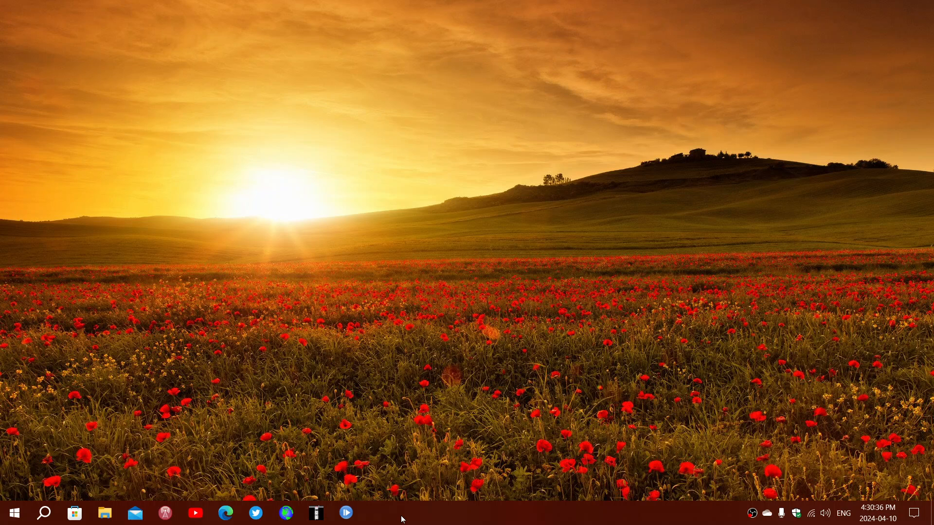
{"action": "mouse_move", "coordinate": [475, 439]}
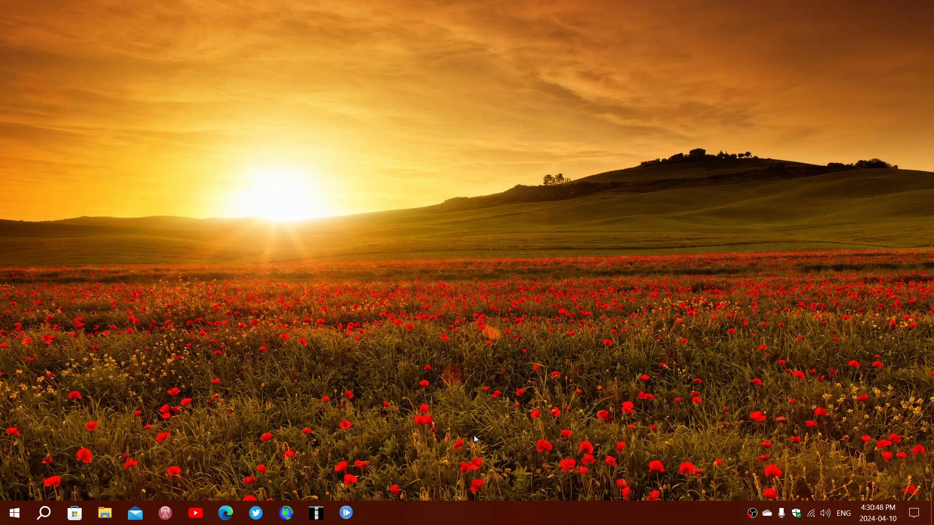
{"action": "mouse_move", "coordinate": [450, 512]}
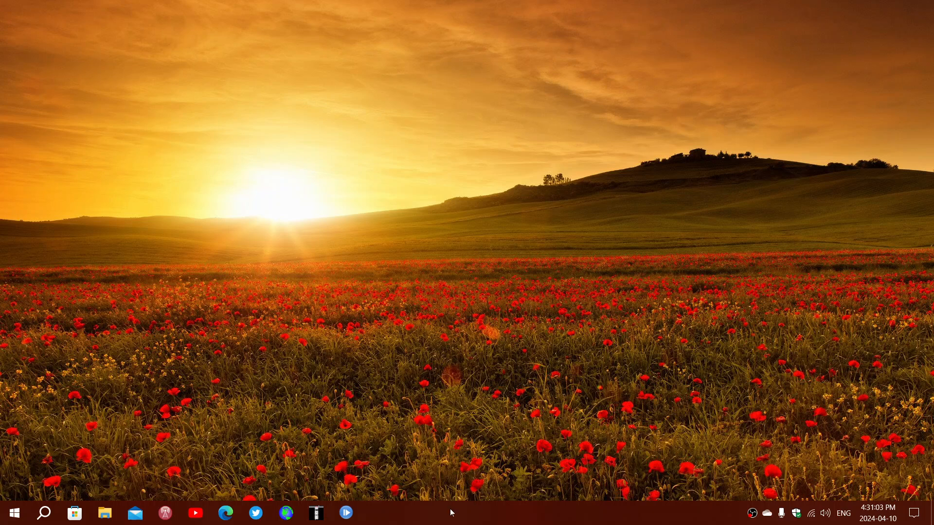
{"action": "mouse_move", "coordinate": [434, 517]}
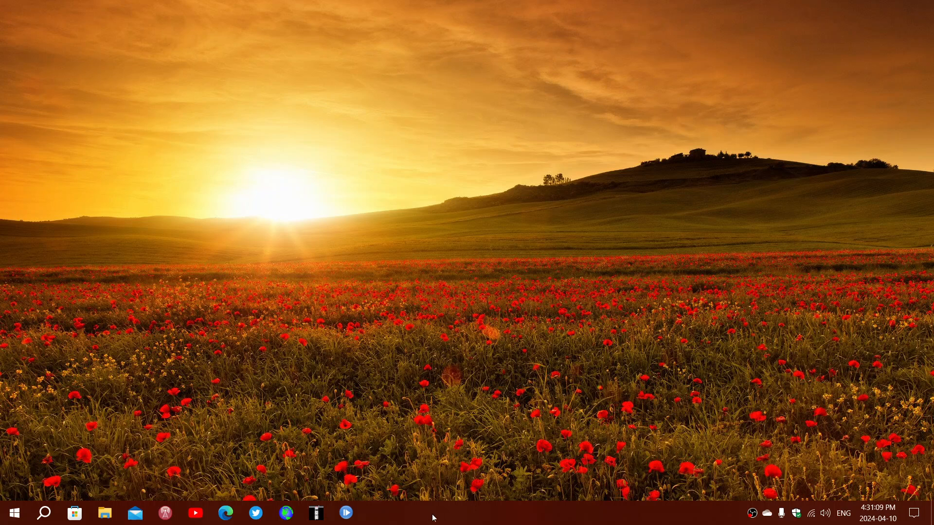
{"action": "mouse_move", "coordinate": [514, 512]}
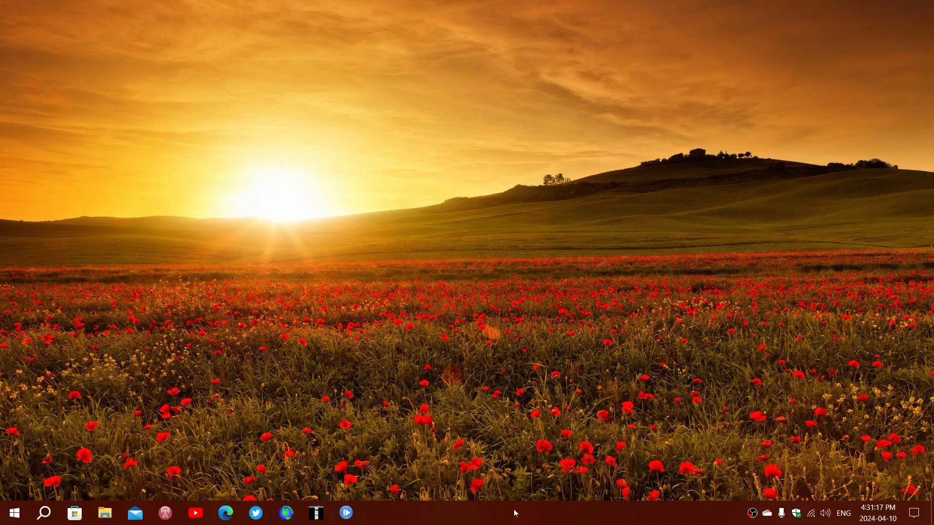